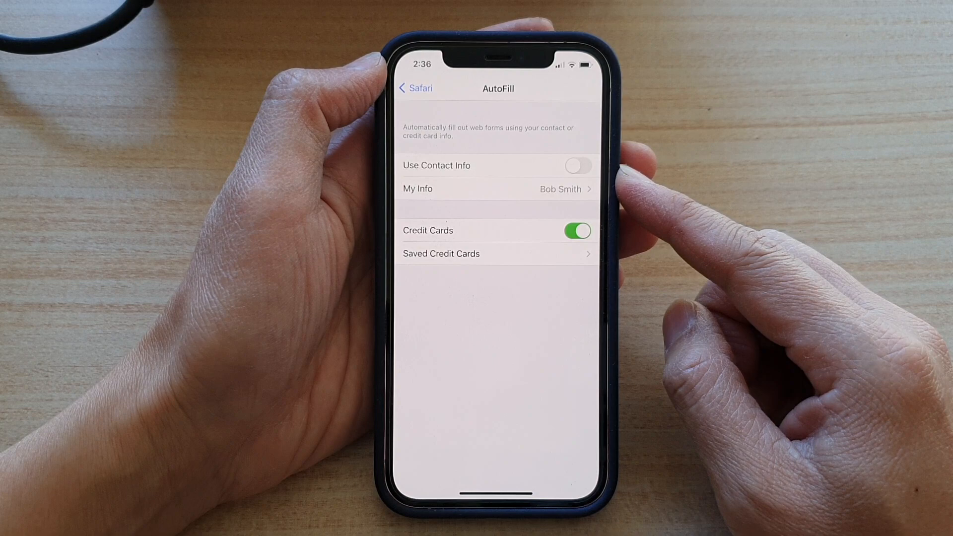
- From the home screen, reach Safari's AutoFill page in iOS Settings
{"action": "left_click", "coordinate": [415, 88]}
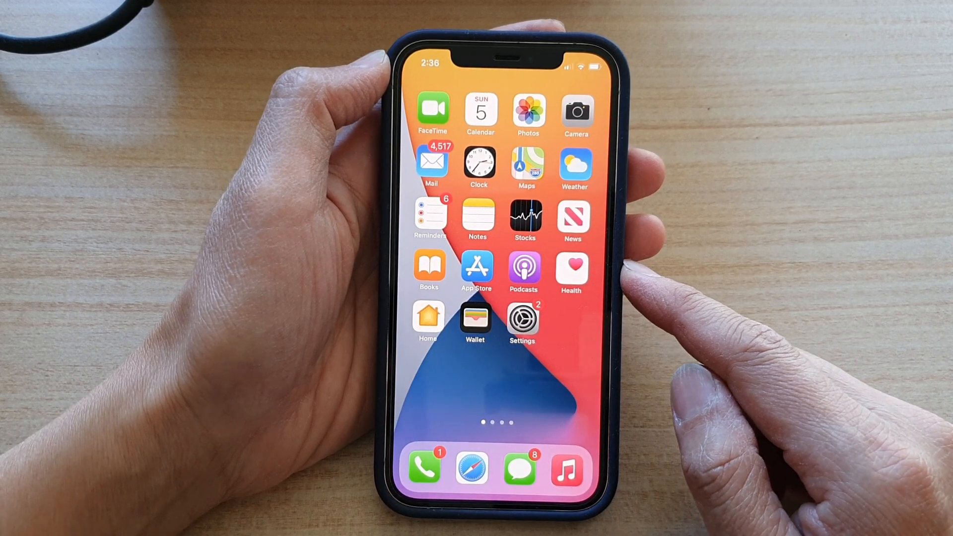
{"action": "left_click", "coordinate": [521, 319]}
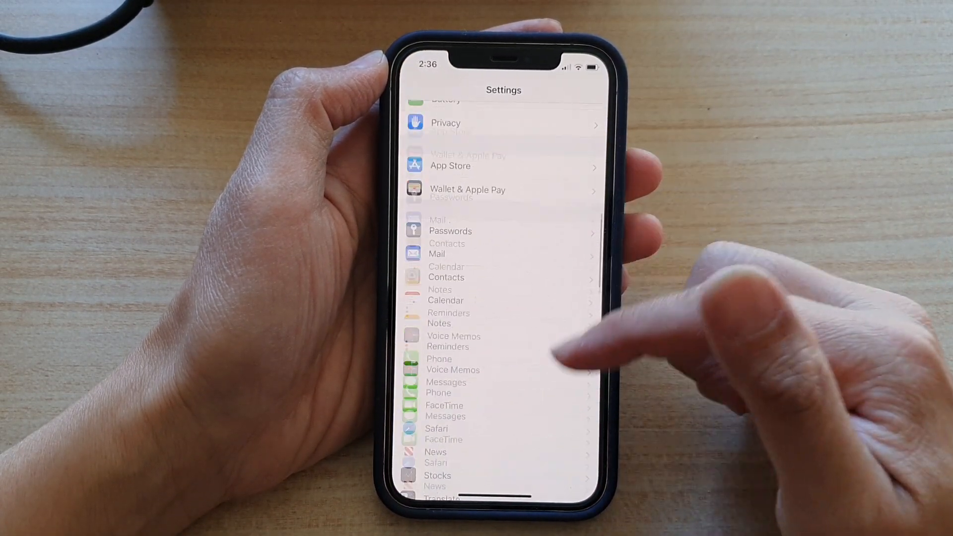
{"action": "scroll", "scroll_direction": "down", "scroll_amount": 3}
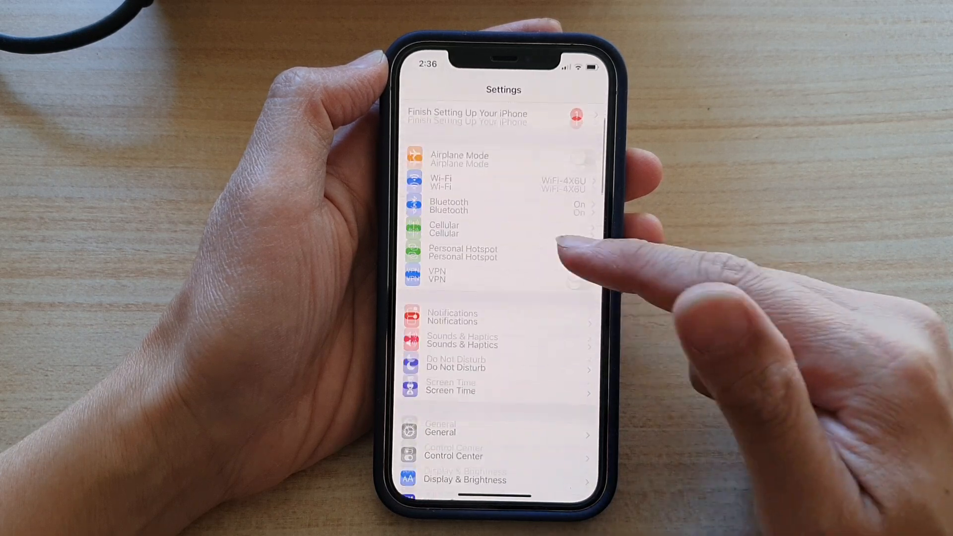
{"action": "scroll", "scroll_direction": "down", "scroll_amount": 3}
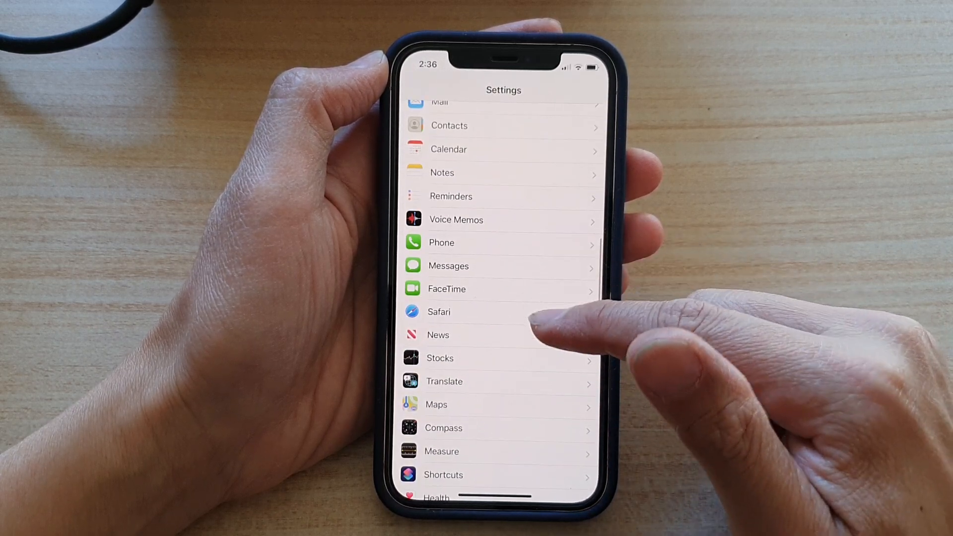
{"action": "left_click", "coordinate": [438, 310]}
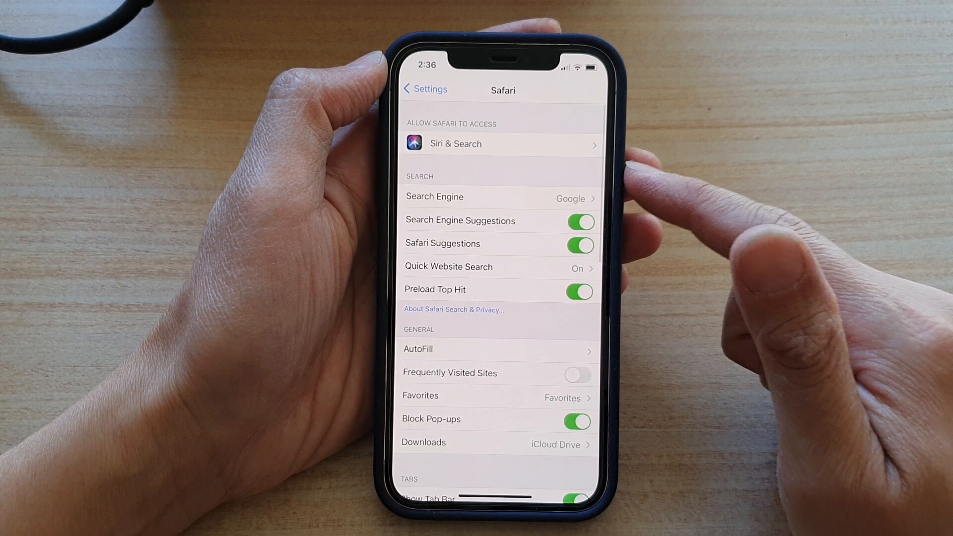
{"action": "scroll", "scroll_direction": "down", "scroll_amount": 3}
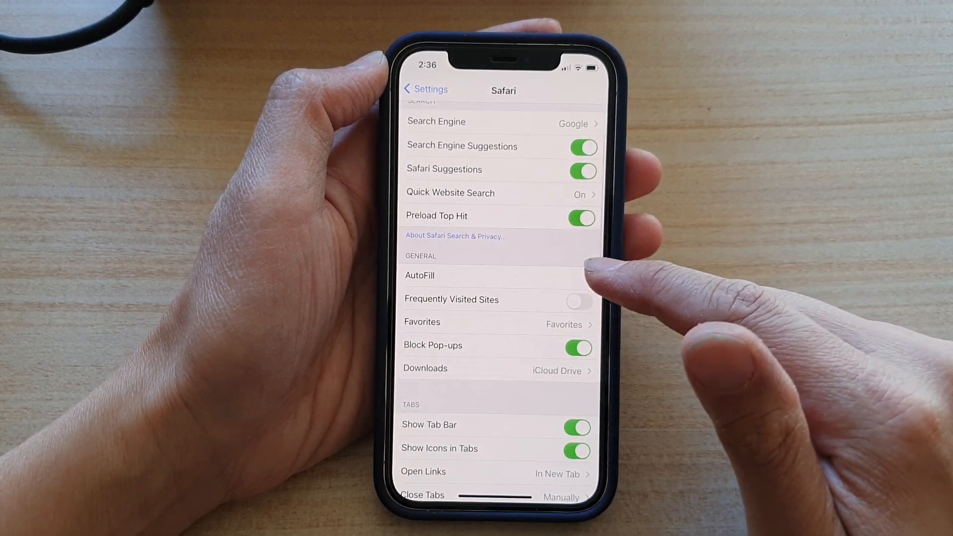
{"action": "left_click", "coordinate": [419, 275]}
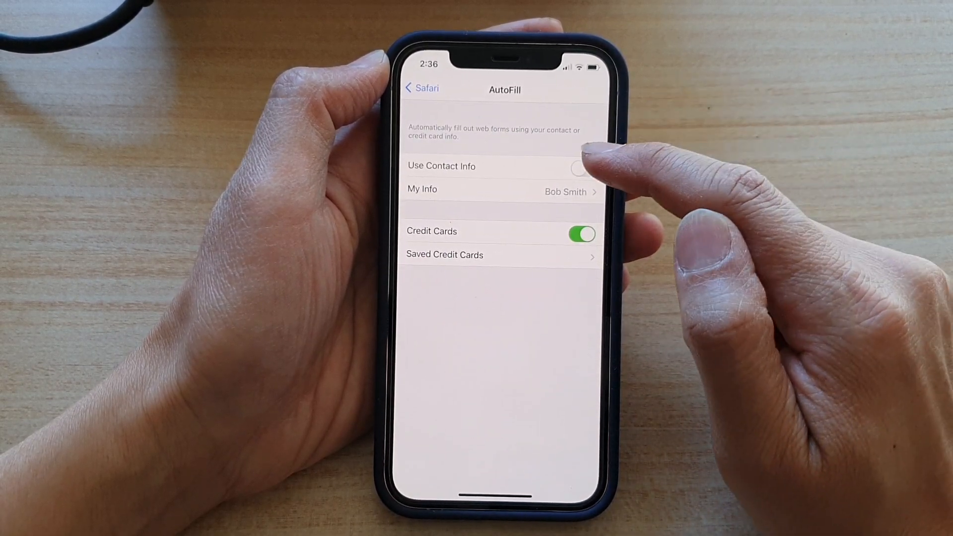
- Turn on Use Contact Info for Safari AutoFill and return to the home screen
{"action": "left_click", "coordinate": [582, 168]}
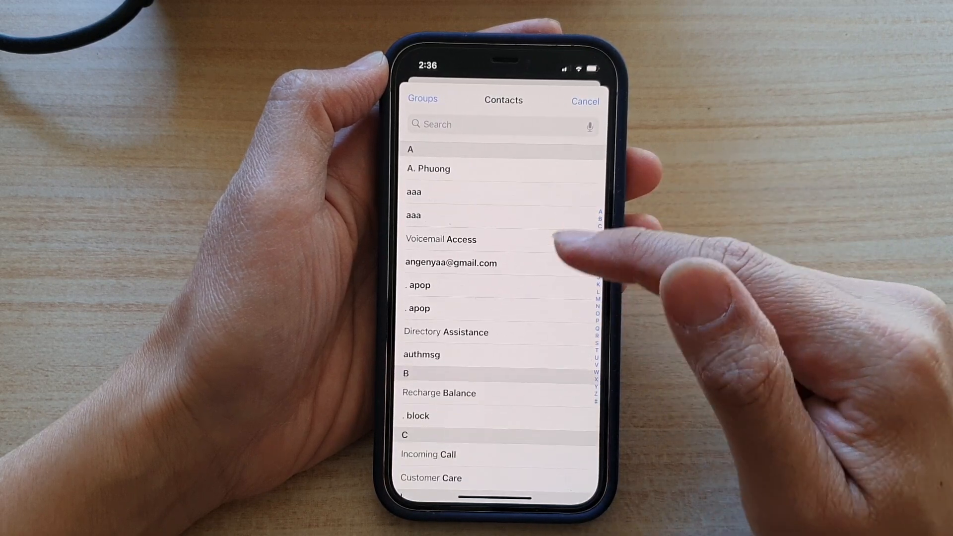
{"action": "scroll", "scroll_direction": "down", "scroll_amount": 3}
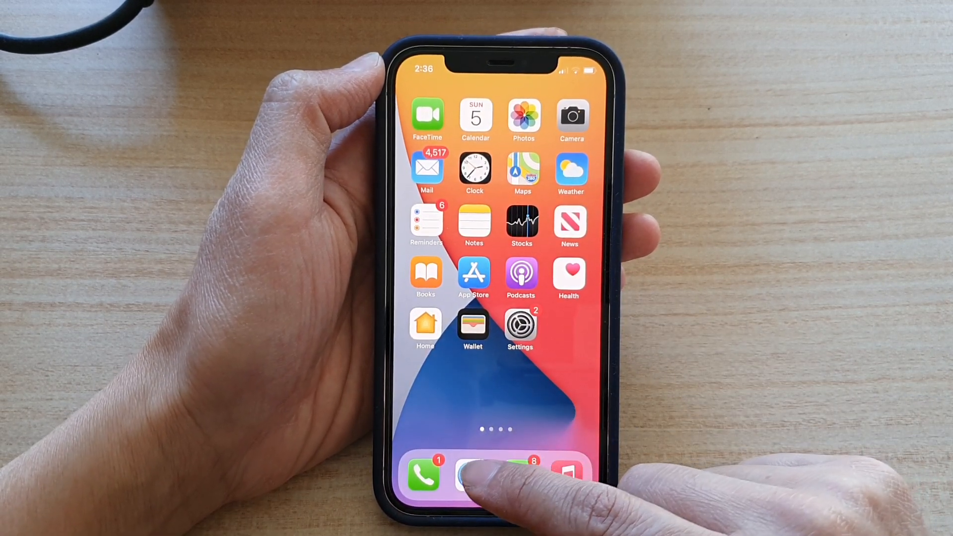
- Open the test checkout form in Safari and activate the Contact Info Name field
{"action": "left_click", "coordinate": [470, 475]}
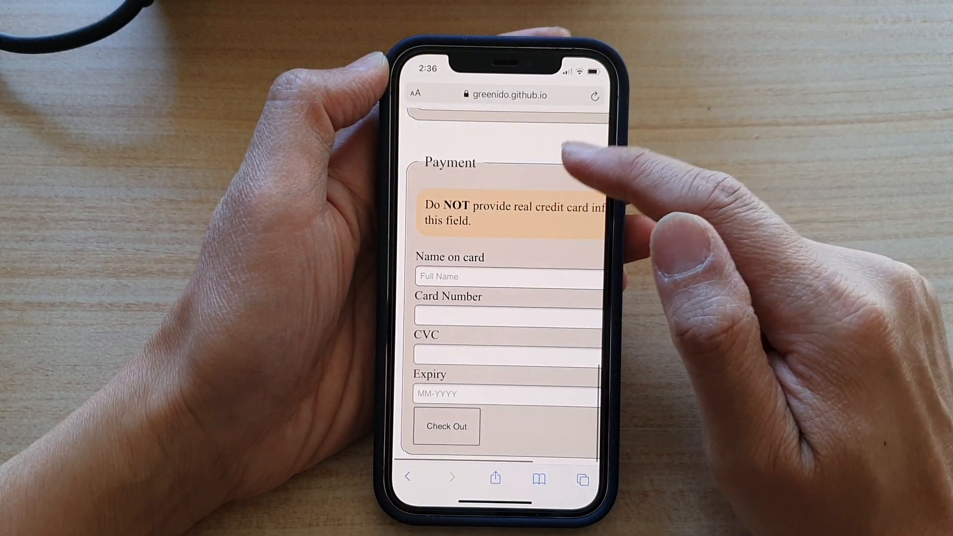
{"action": "scroll", "scroll_direction": "down", "scroll_amount": 3}
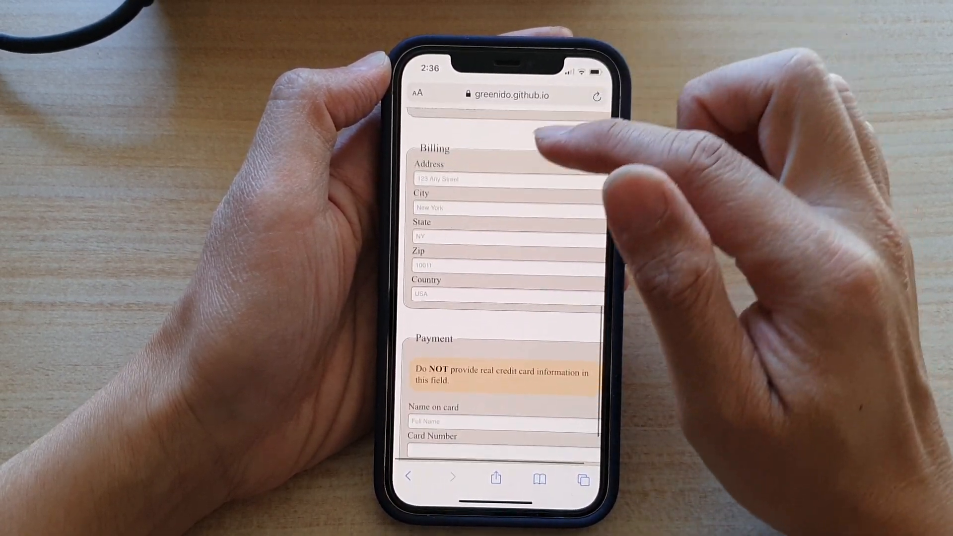
{"action": "scroll", "scroll_direction": "down", "scroll_amount": 3}
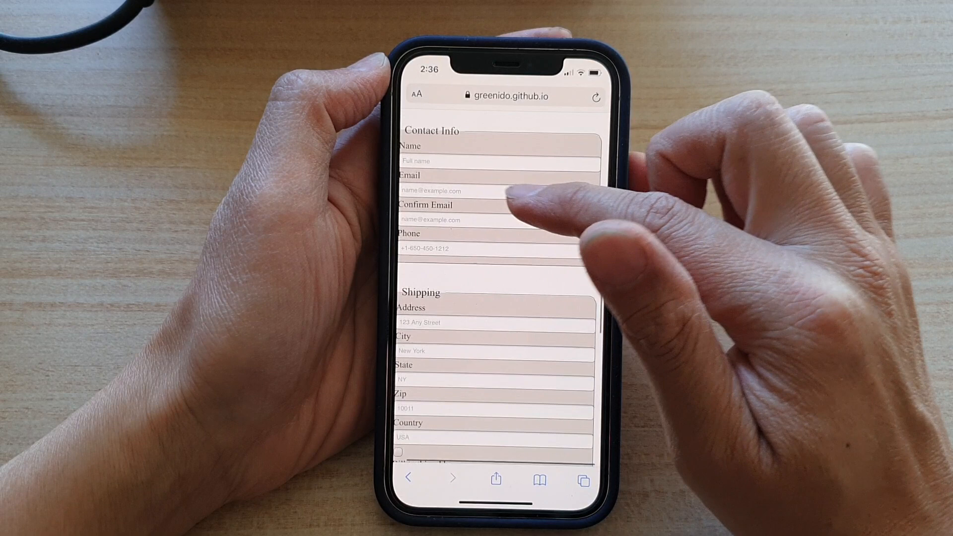
{"action": "scroll", "scroll_direction": "down", "scroll_amount": 3}
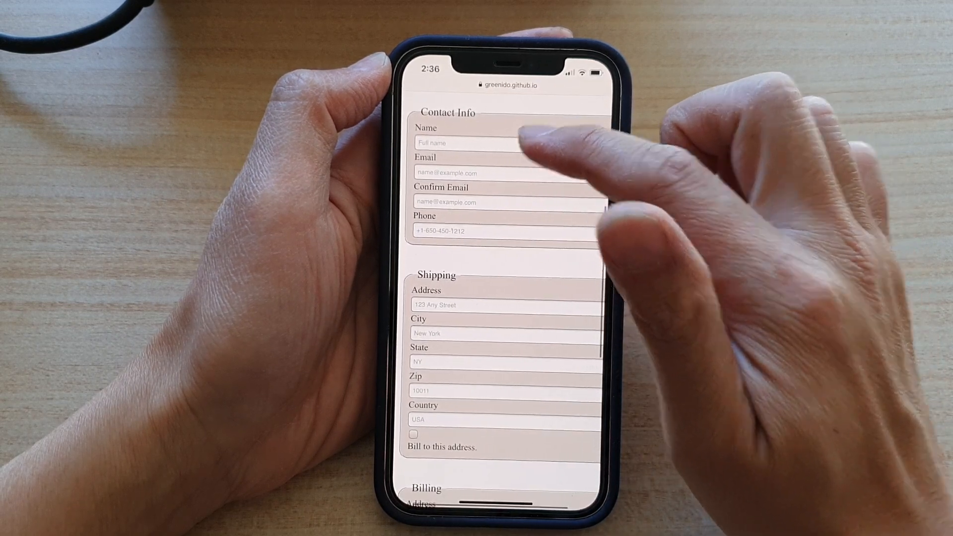
{"action": "left_click", "coordinate": [468, 143]}
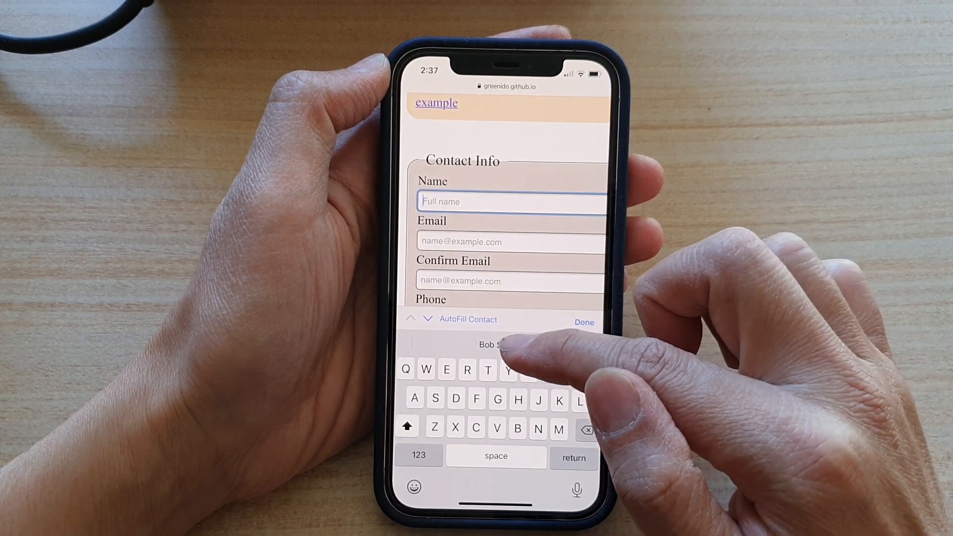
- Fill the name and email from the saved contact, then reload to empty the form
{"action": "left_click", "coordinate": [492, 346]}
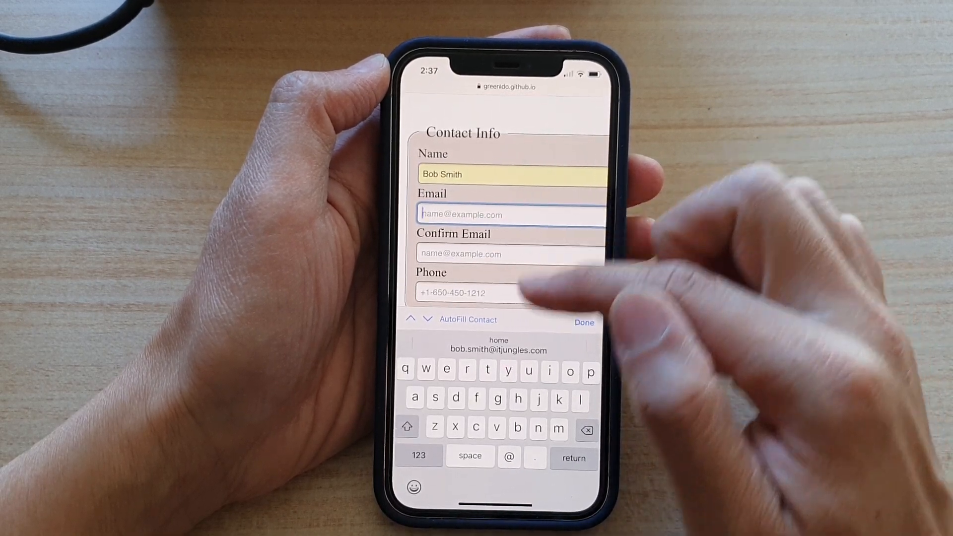
{"action": "left_click", "coordinate": [499, 349]}
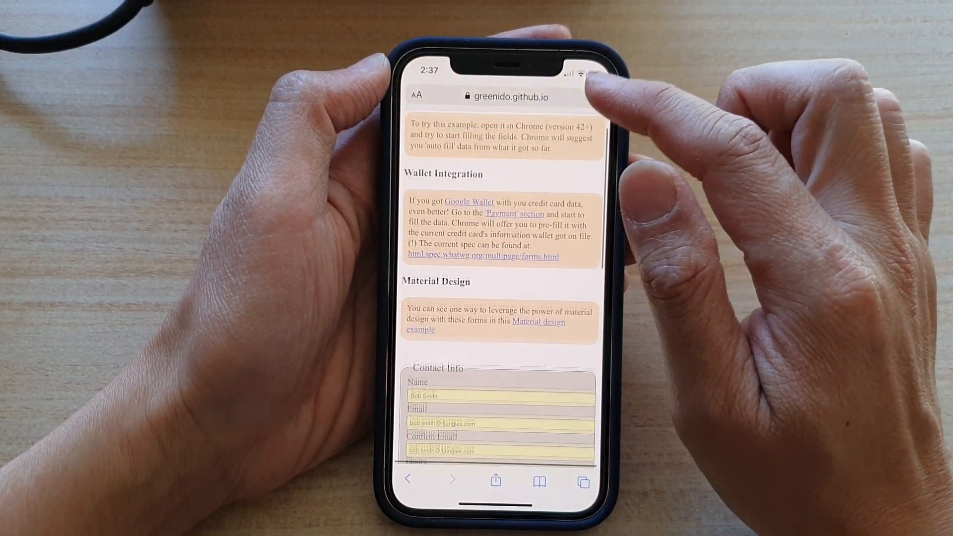
{"action": "scroll", "scroll_direction": "down", "scroll_amount": 3}
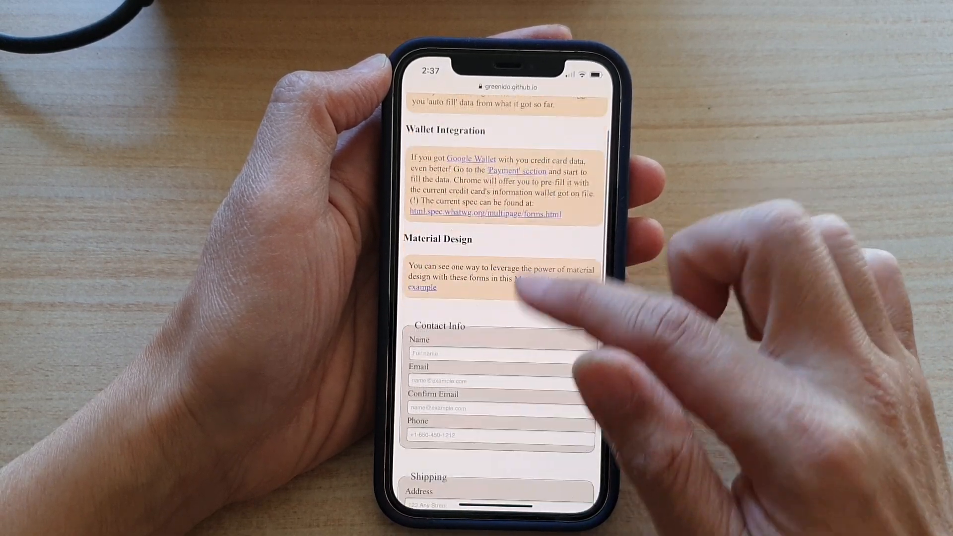
- AutoFill name, emails, phone and the Australian shipping address from the saved contact and review them
{"action": "left_click", "coordinate": [498, 353]}
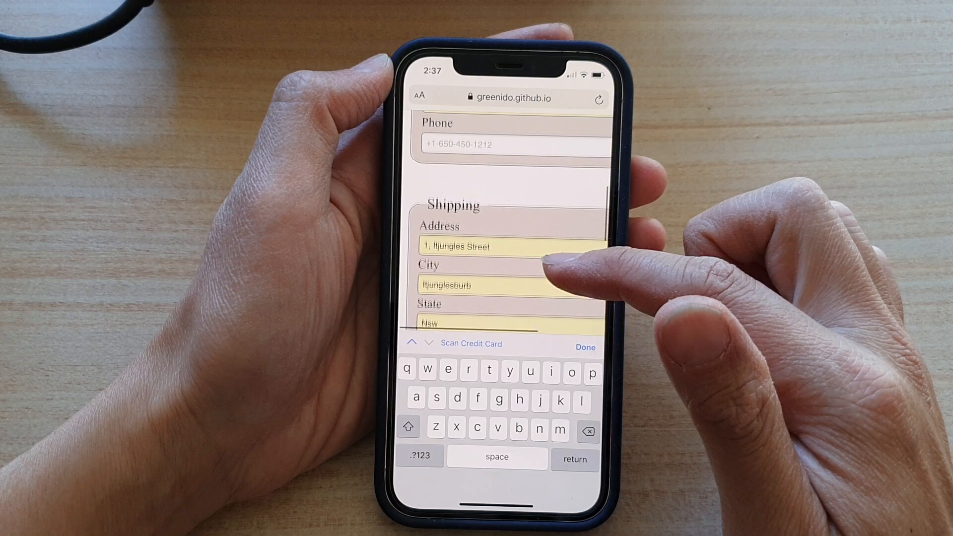
{"action": "scroll", "scroll_direction": "down", "scroll_amount": 3}
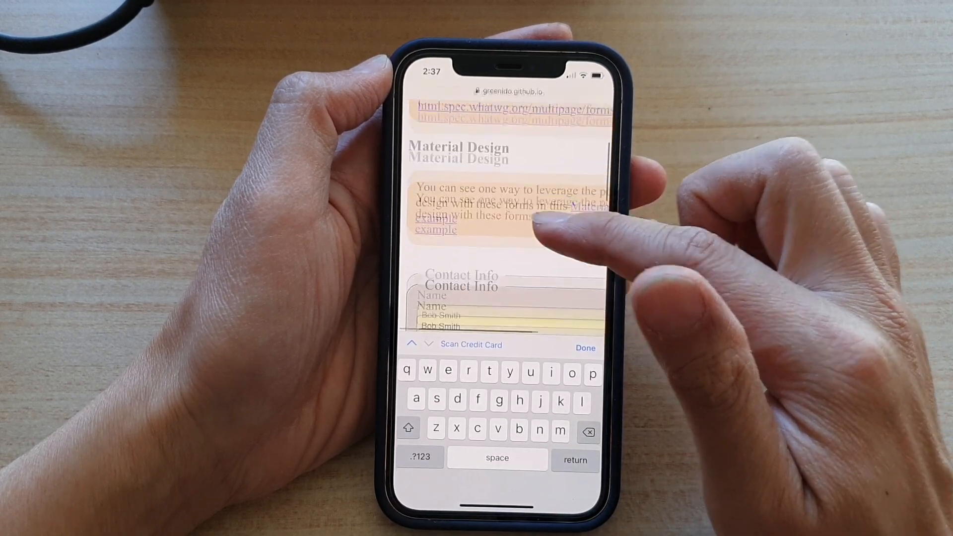
{"action": "scroll", "scroll_direction": "down", "scroll_amount": 3}
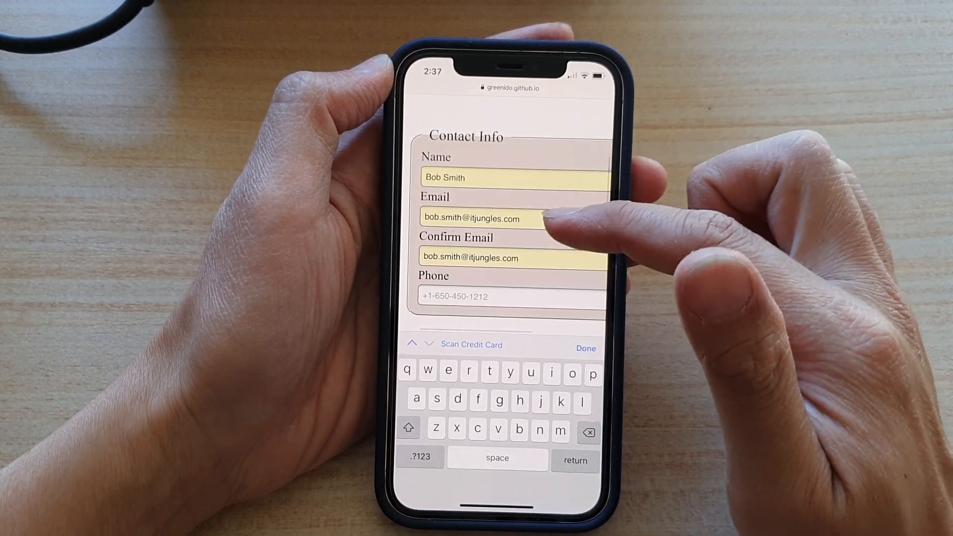
{"action": "scroll", "scroll_direction": "down", "scroll_amount": 3}
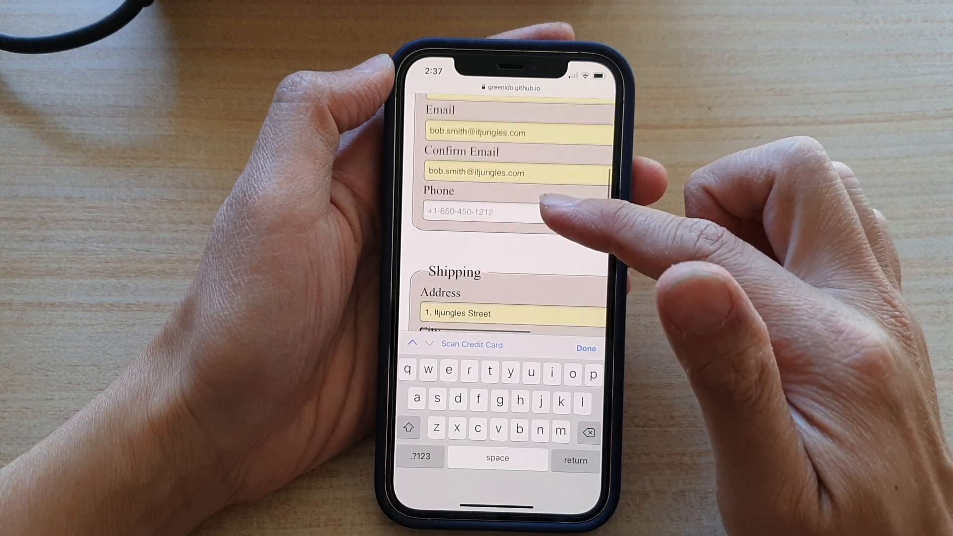
{"action": "scroll", "scroll_direction": "down", "scroll_amount": 3}
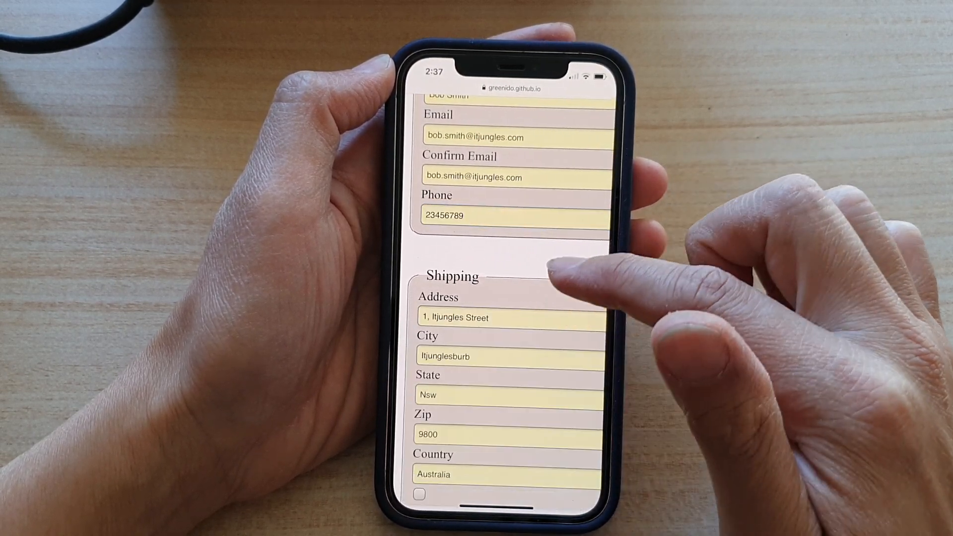
{"action": "scroll", "scroll_direction": "down", "scroll_amount": 3}
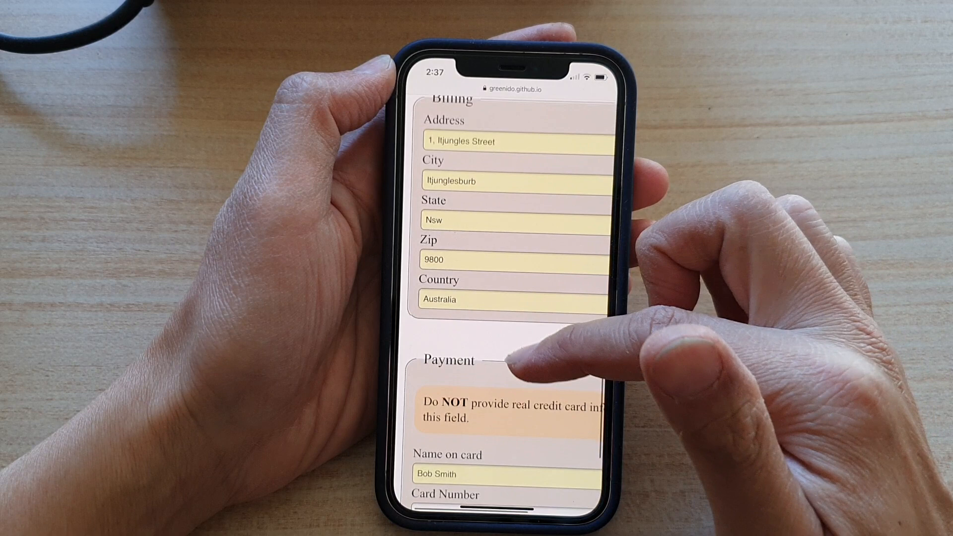
{"action": "scroll", "scroll_direction": "down", "scroll_amount": 3}
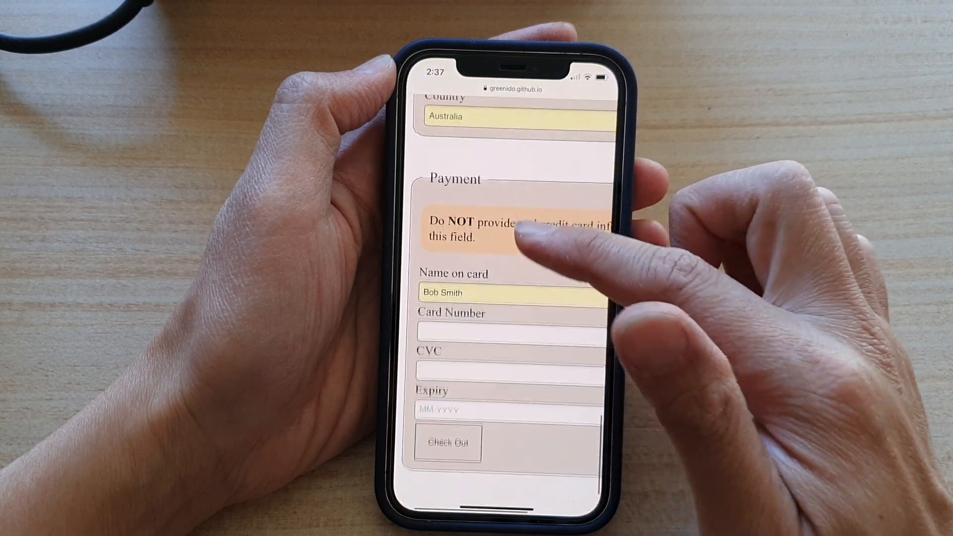
{"action": "scroll", "scroll_direction": "down", "scroll_amount": 3}
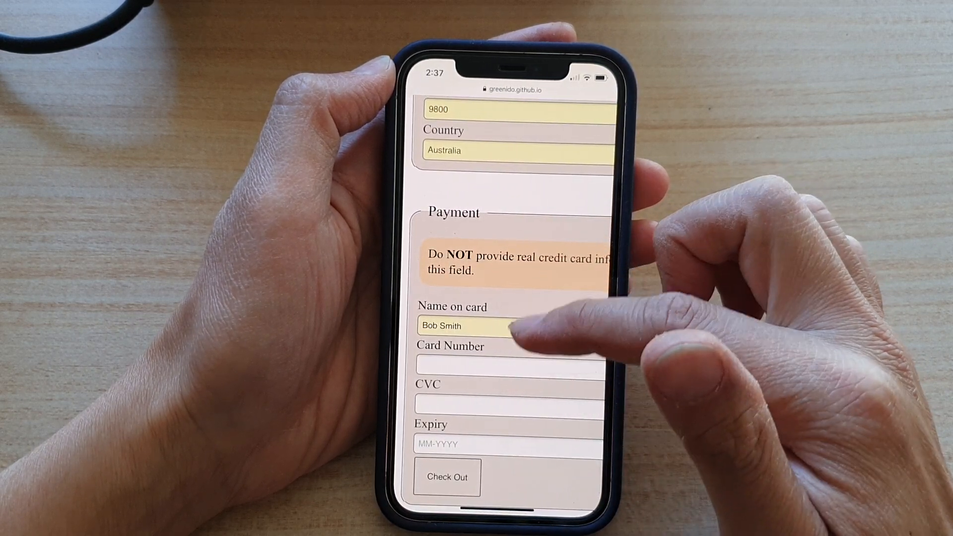
{"action": "left_click", "coordinate": [510, 364]}
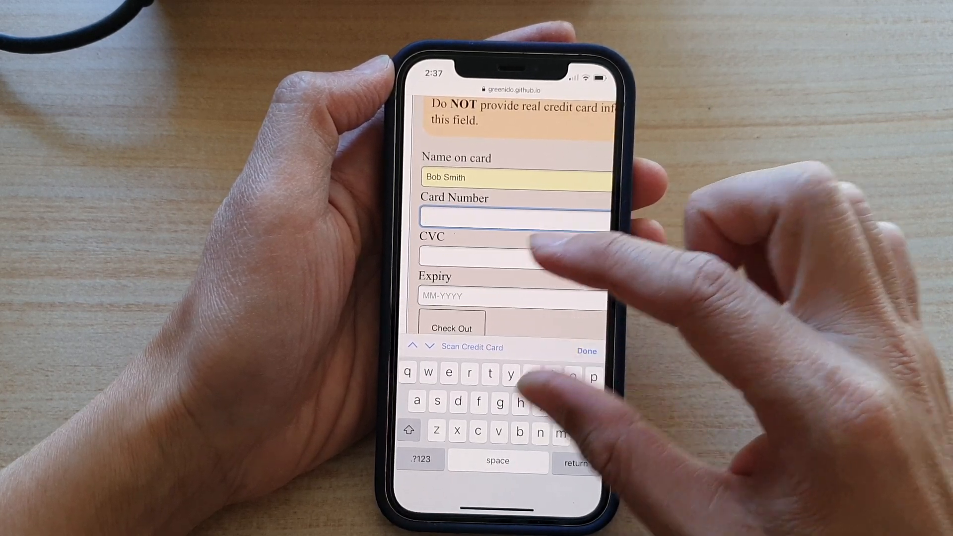
{"action": "scroll", "scroll_direction": "down", "scroll_amount": 3}
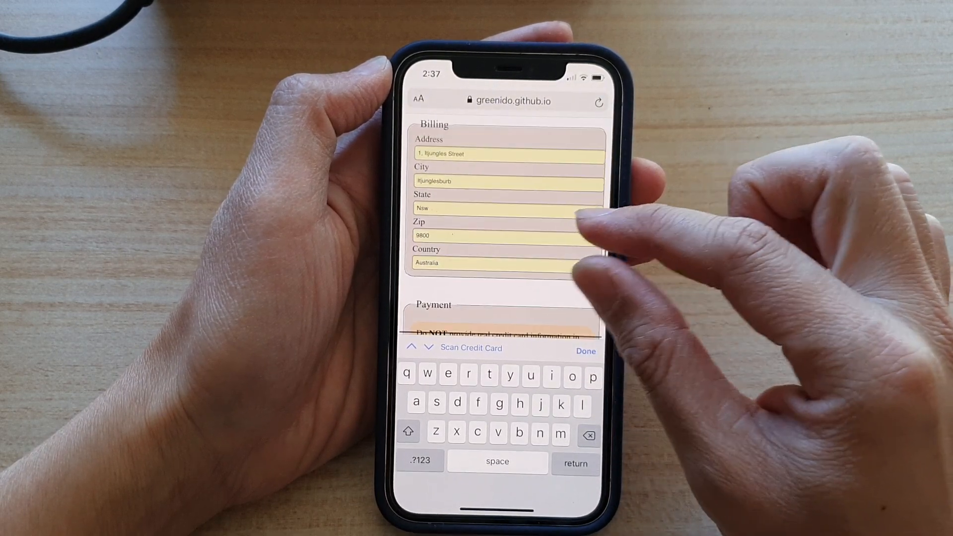